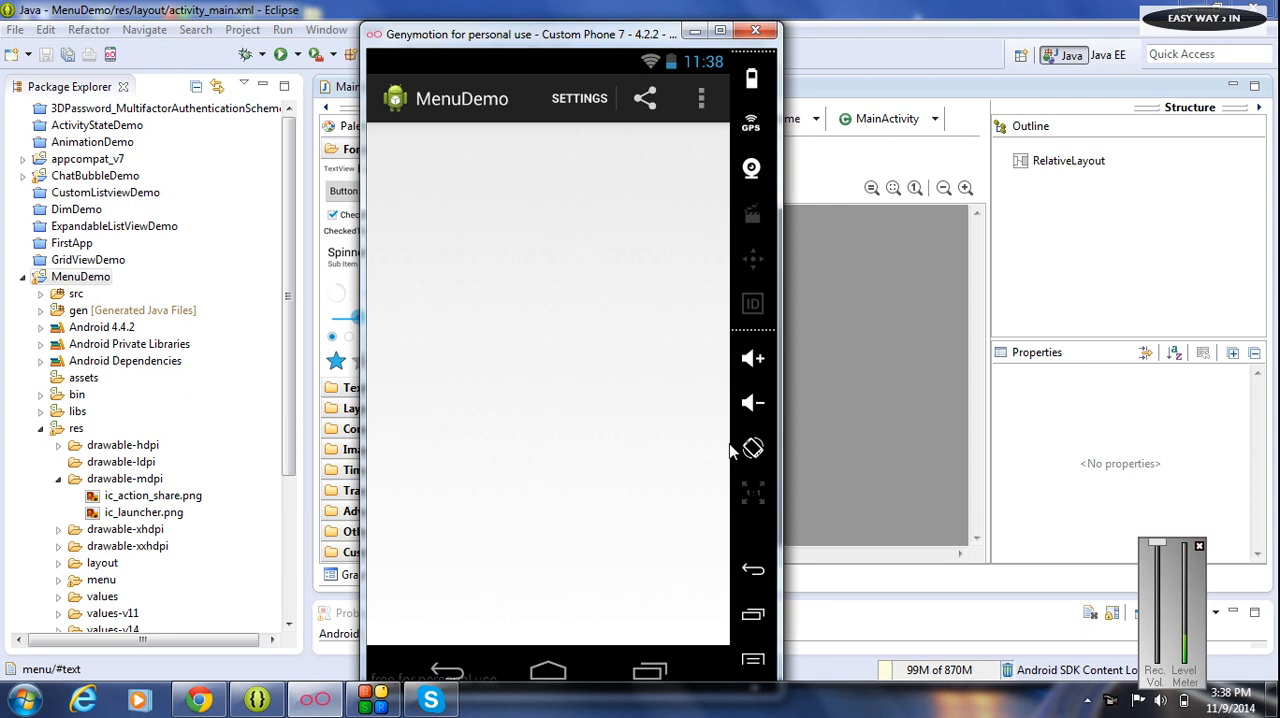
mouse_move(600, 396)
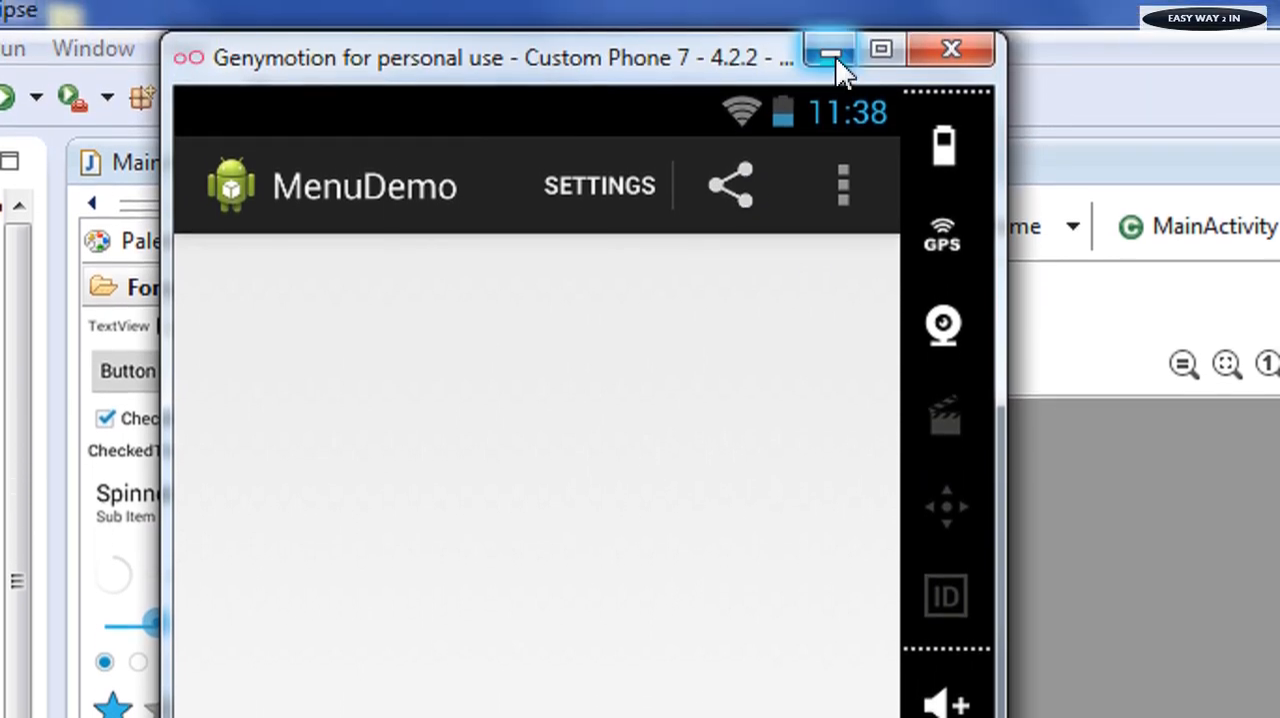
Step: Minimize the emulator and close the Share Social item with </item>, beginning a nested <me tag
click(830, 50)
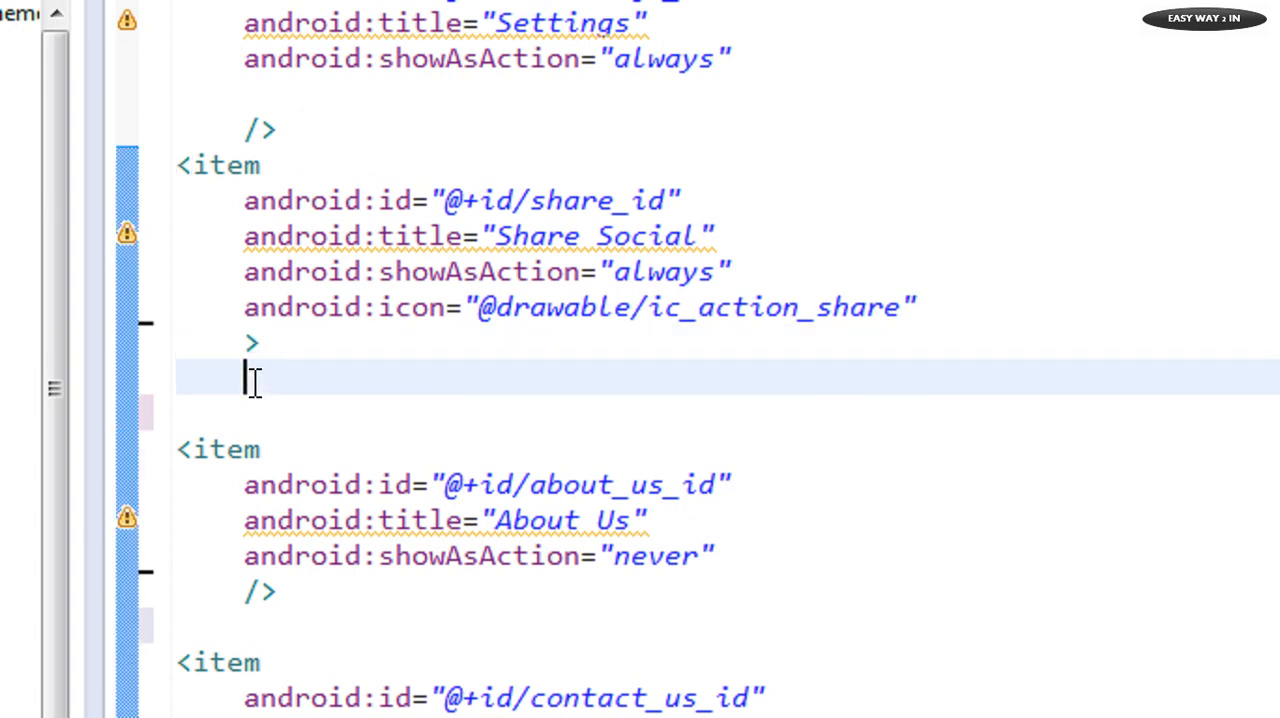
text(</item>)
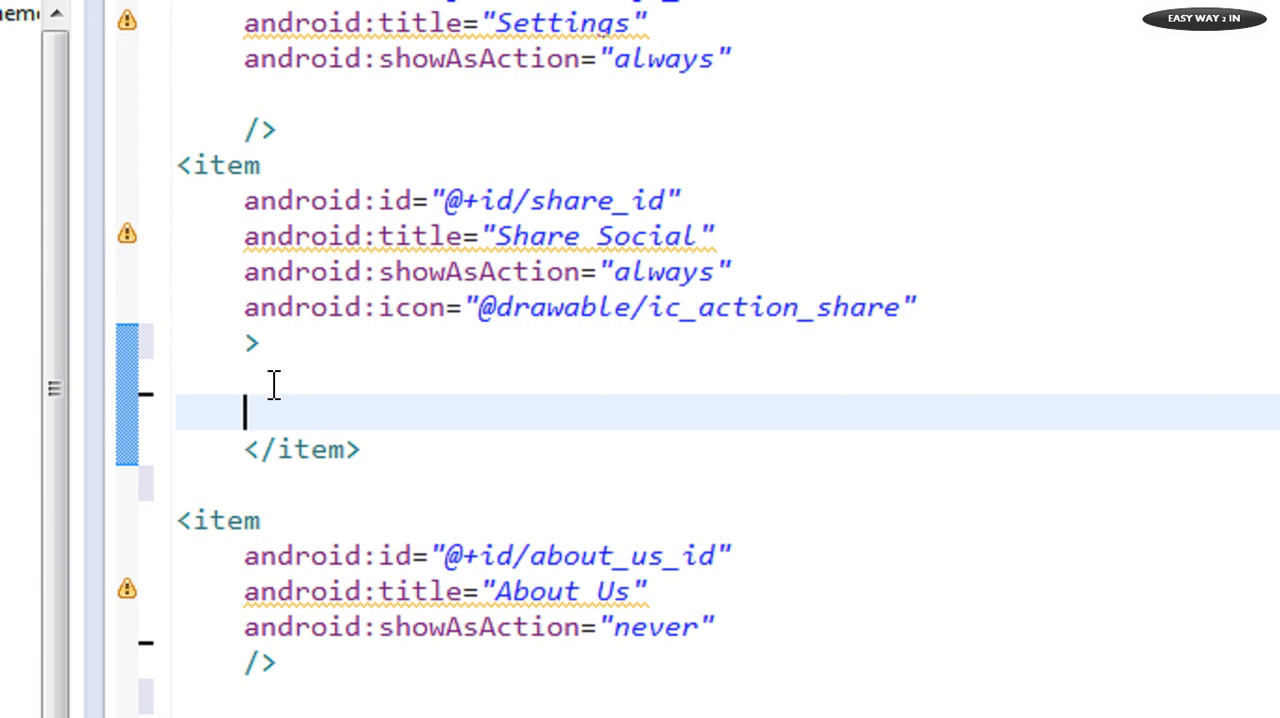
text(<m)
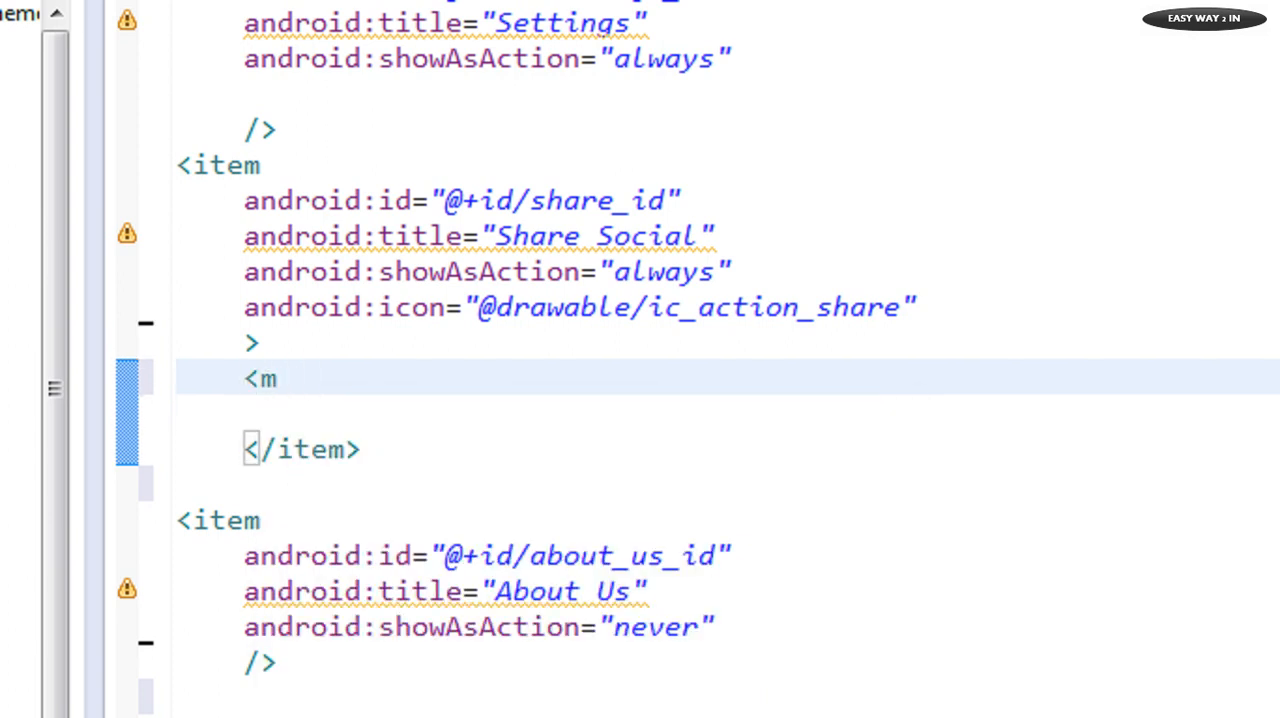
text(e)
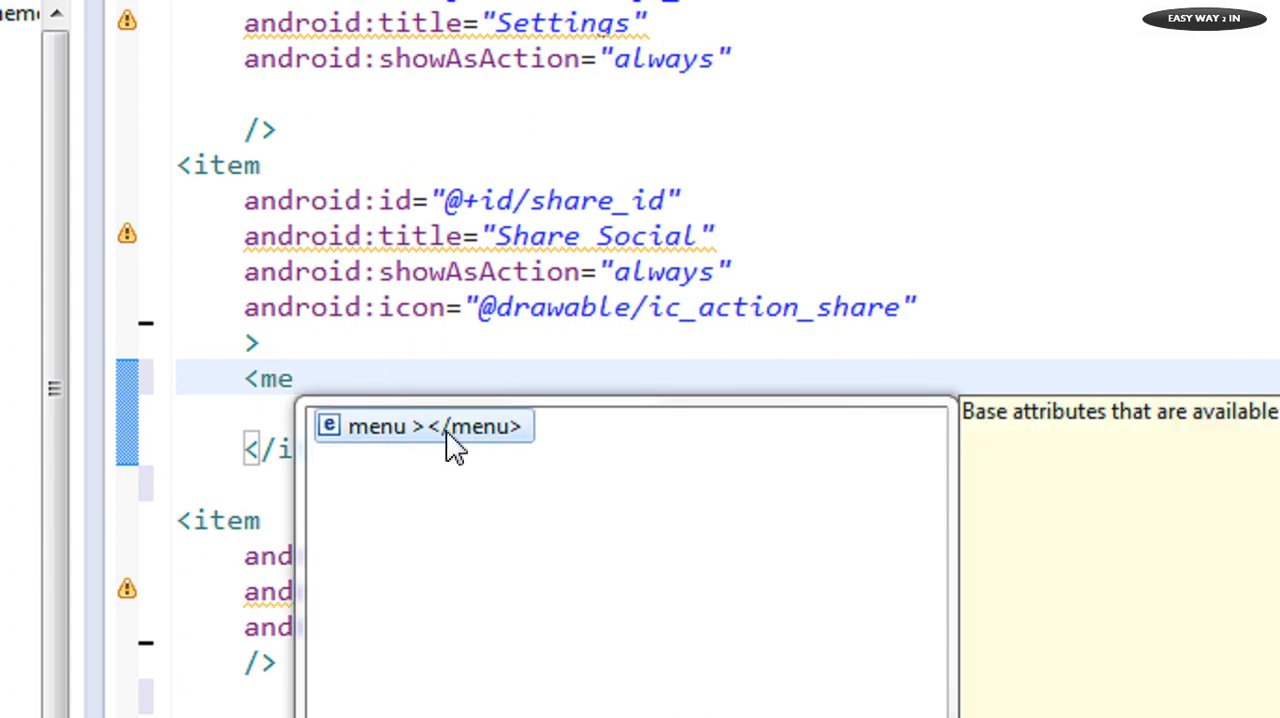
Step: Insert the content-assist 'menu ></menu>' element with a blank line inside its body
click(422, 426)
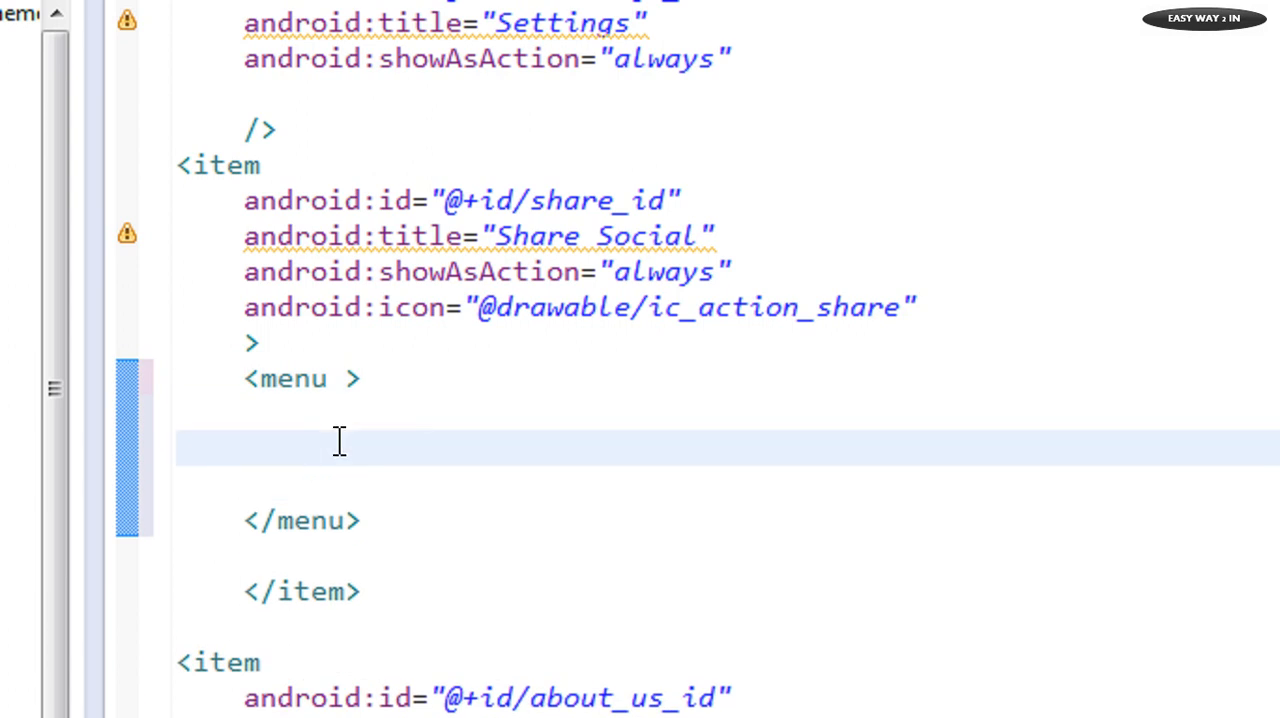
text(<>item)
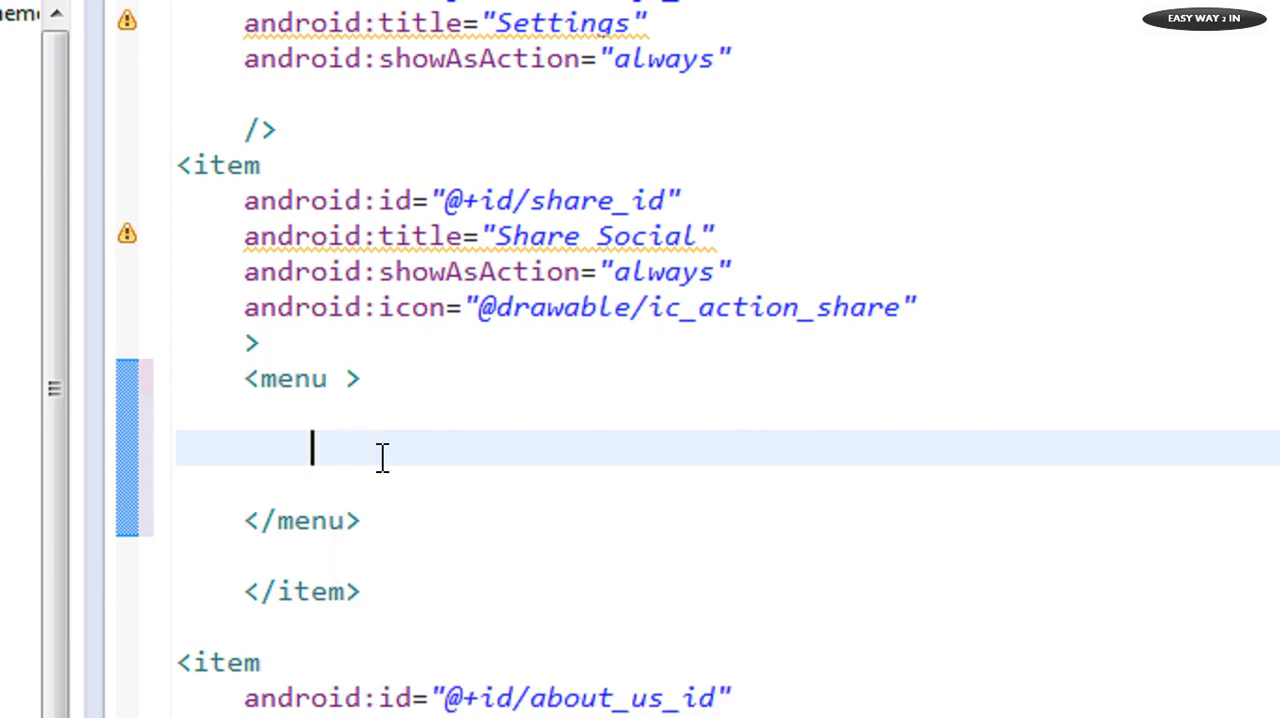
scroll(down, 3)
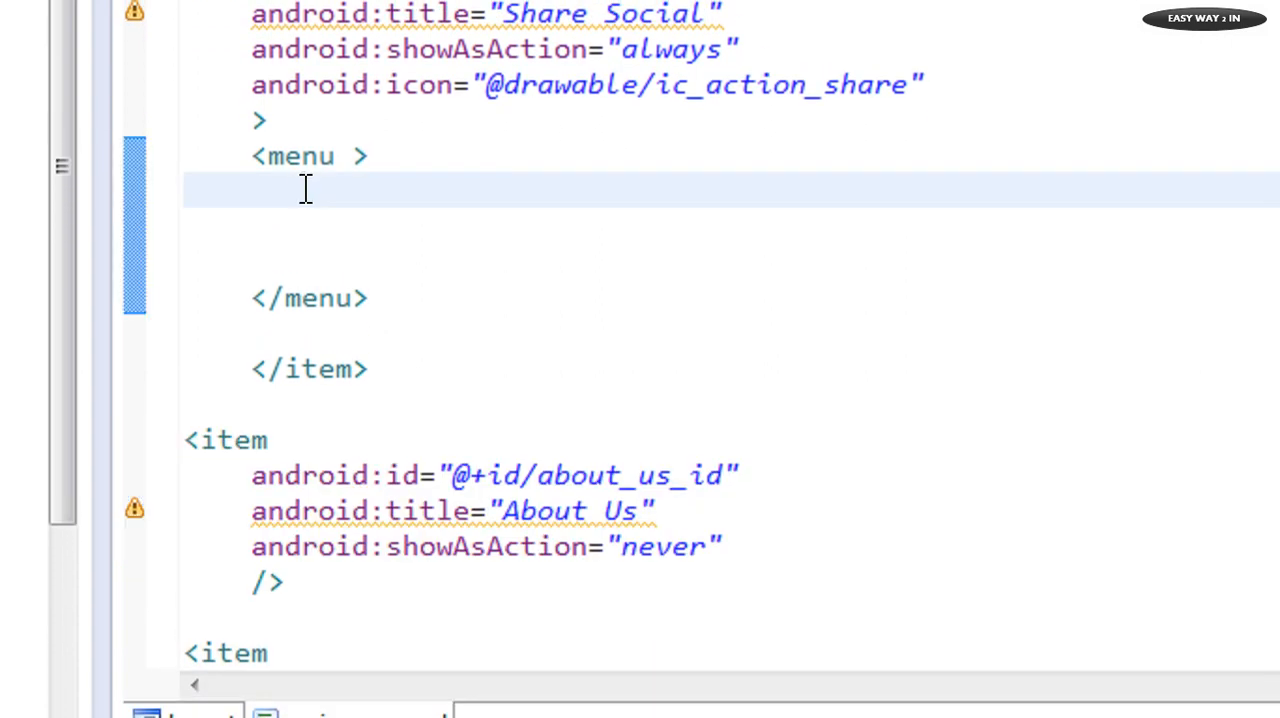
Step: Paste an item block inside <menu> and change its id to fb_id
text(<item)
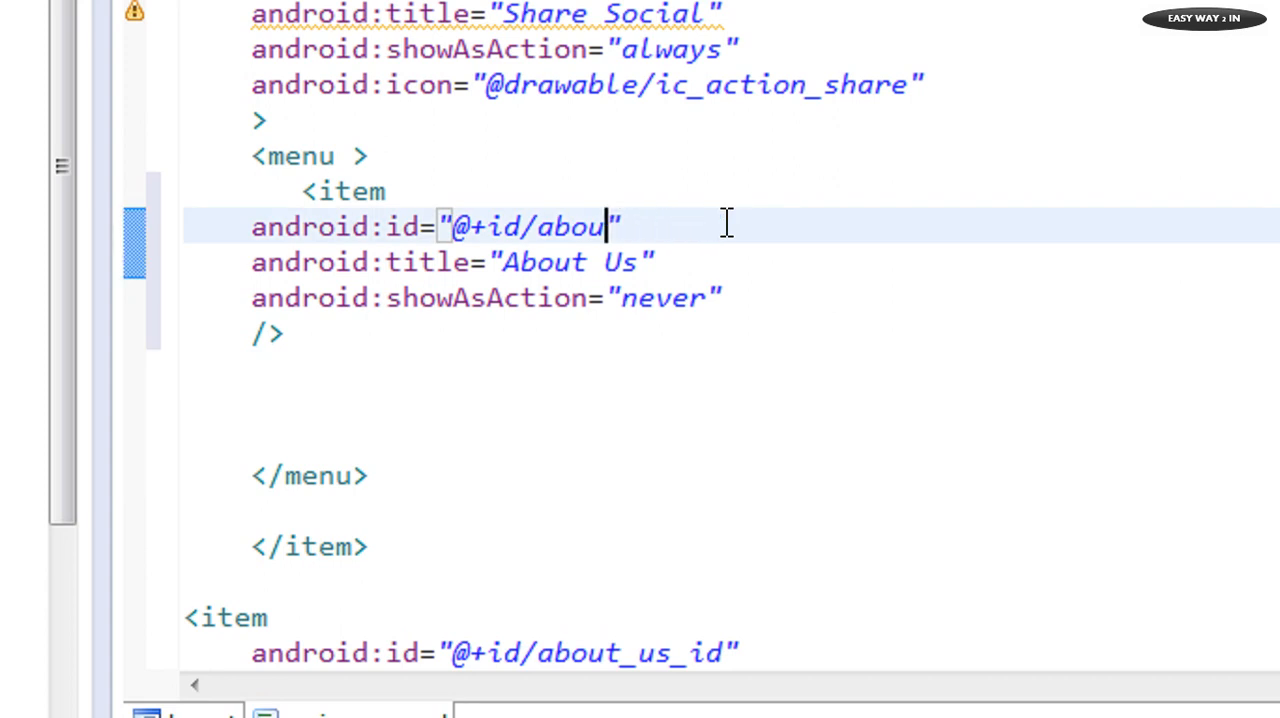
key(BackSpace)
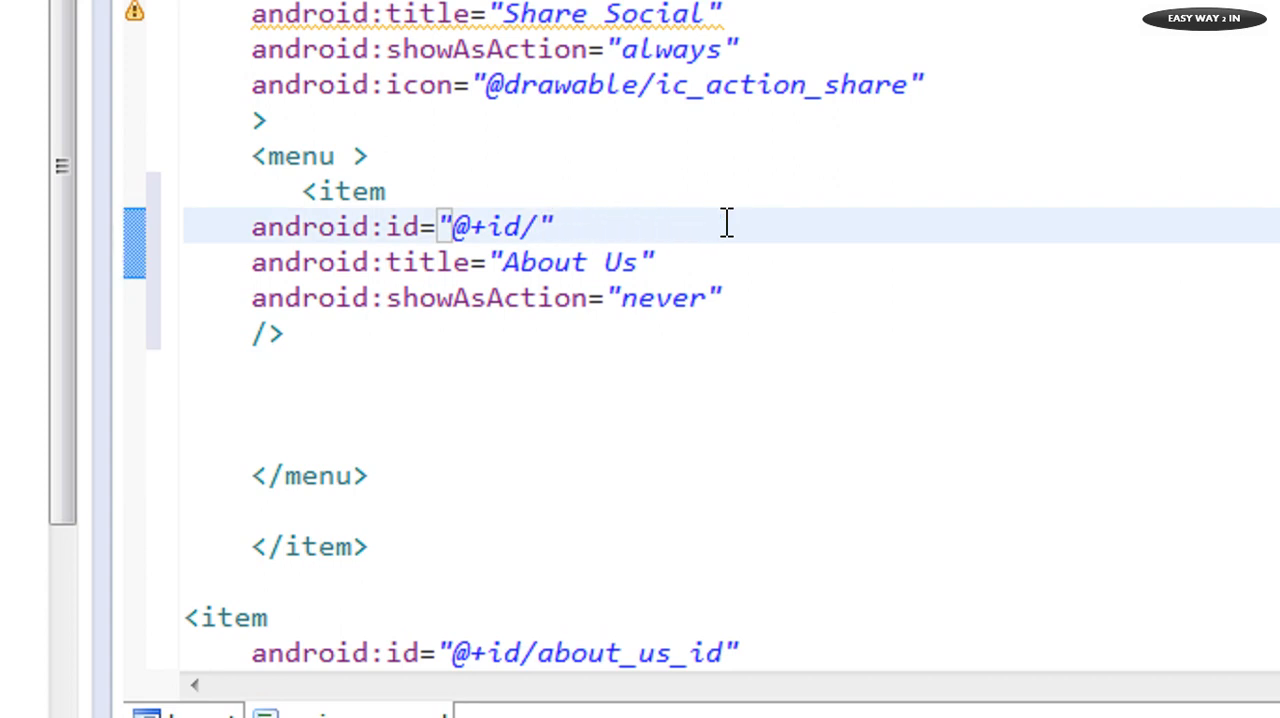
click(536, 226)
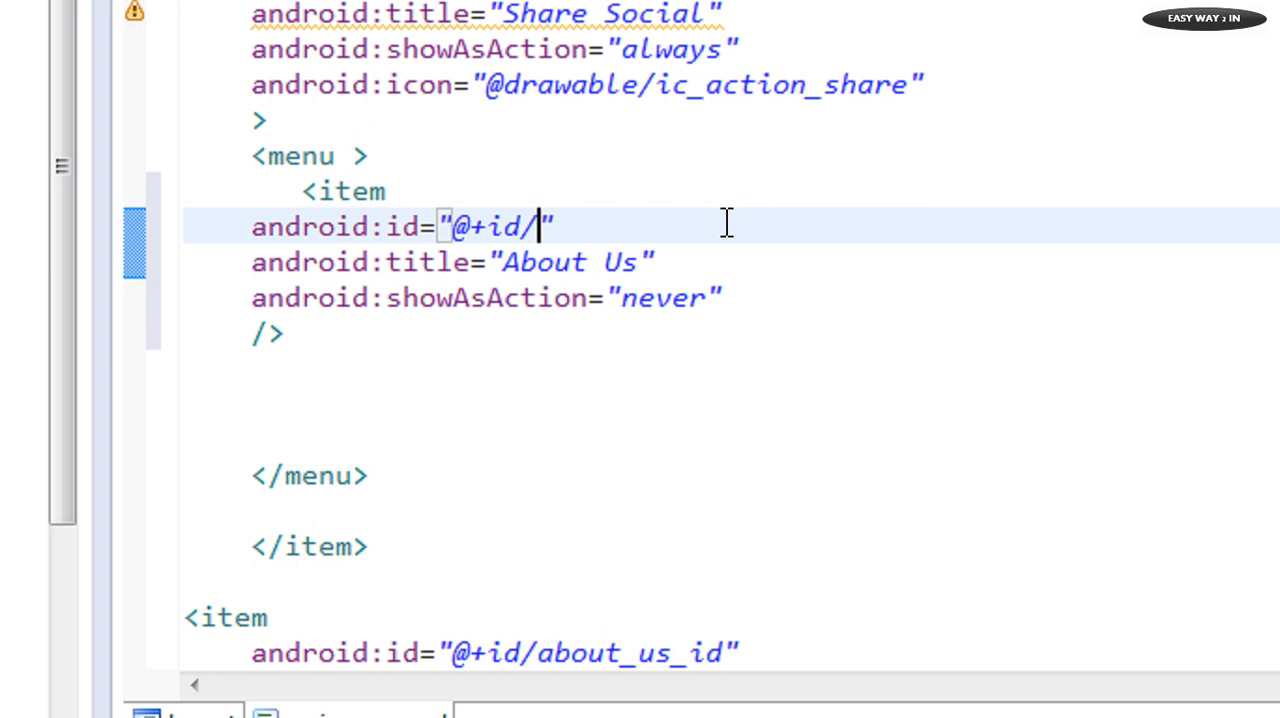
text(fb_)
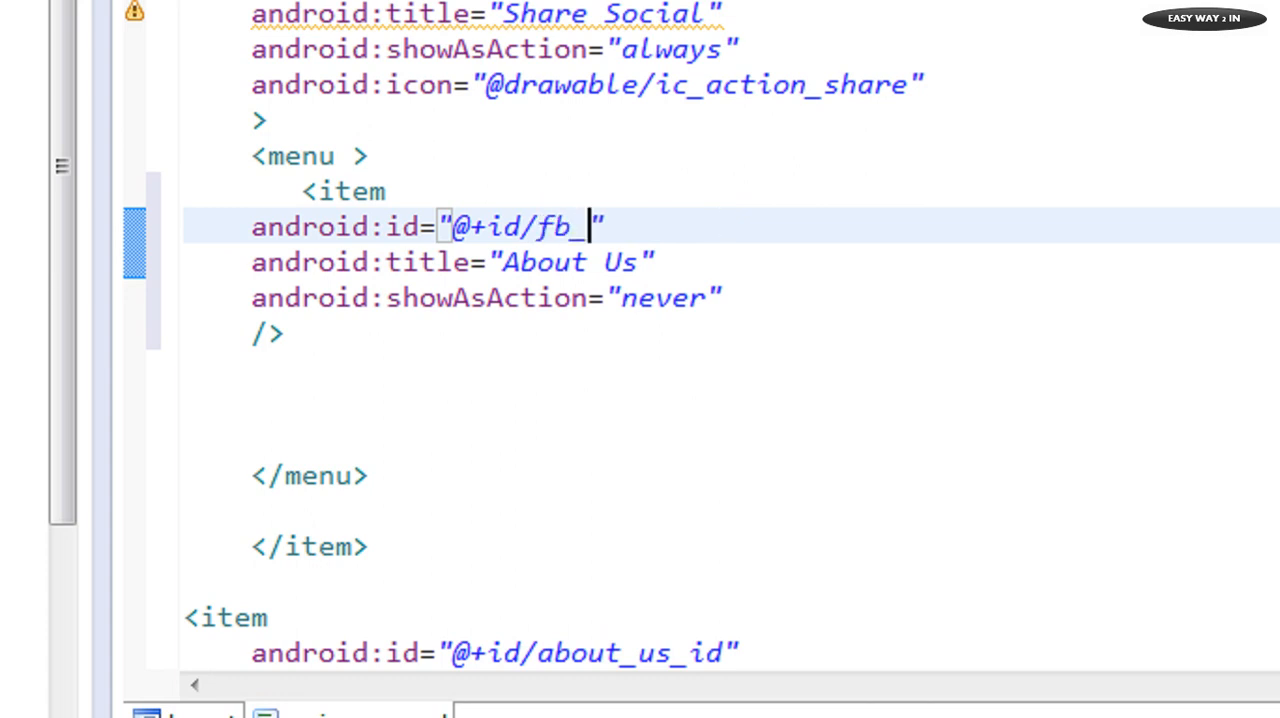
text(id)
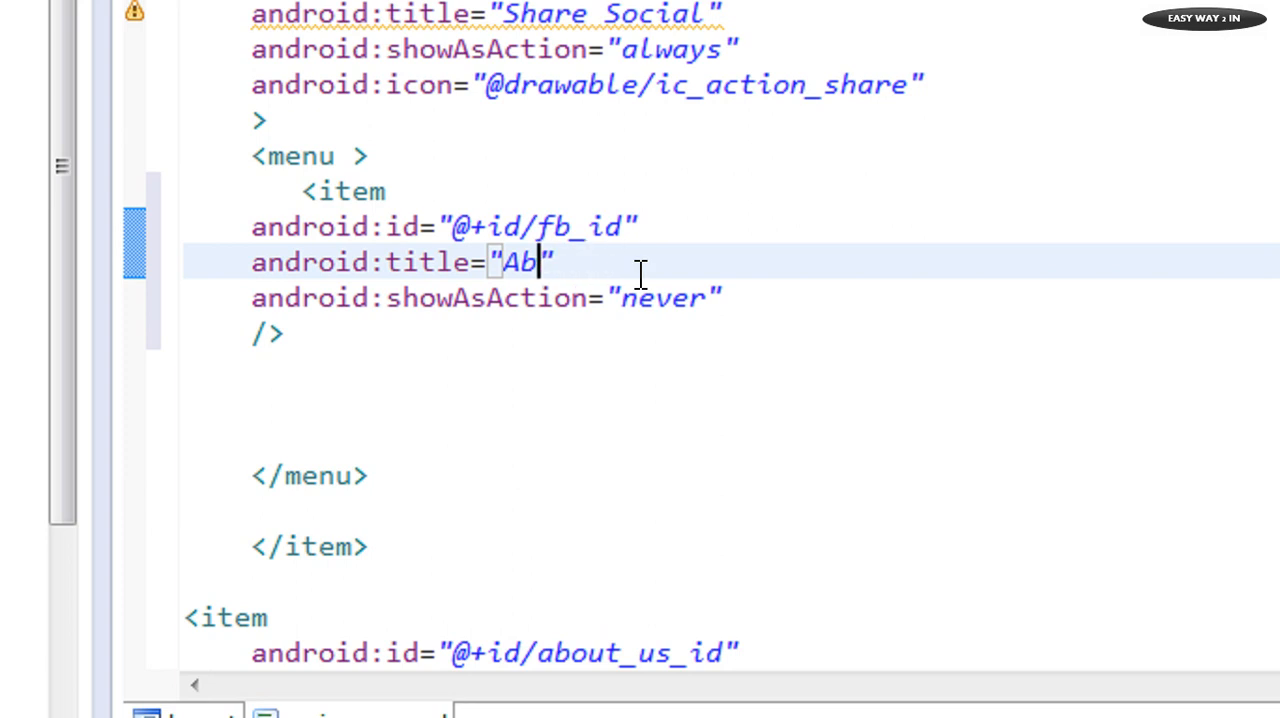
Step: Title the item 'Share on Fb' and remove its showAsAction line
text(Share)
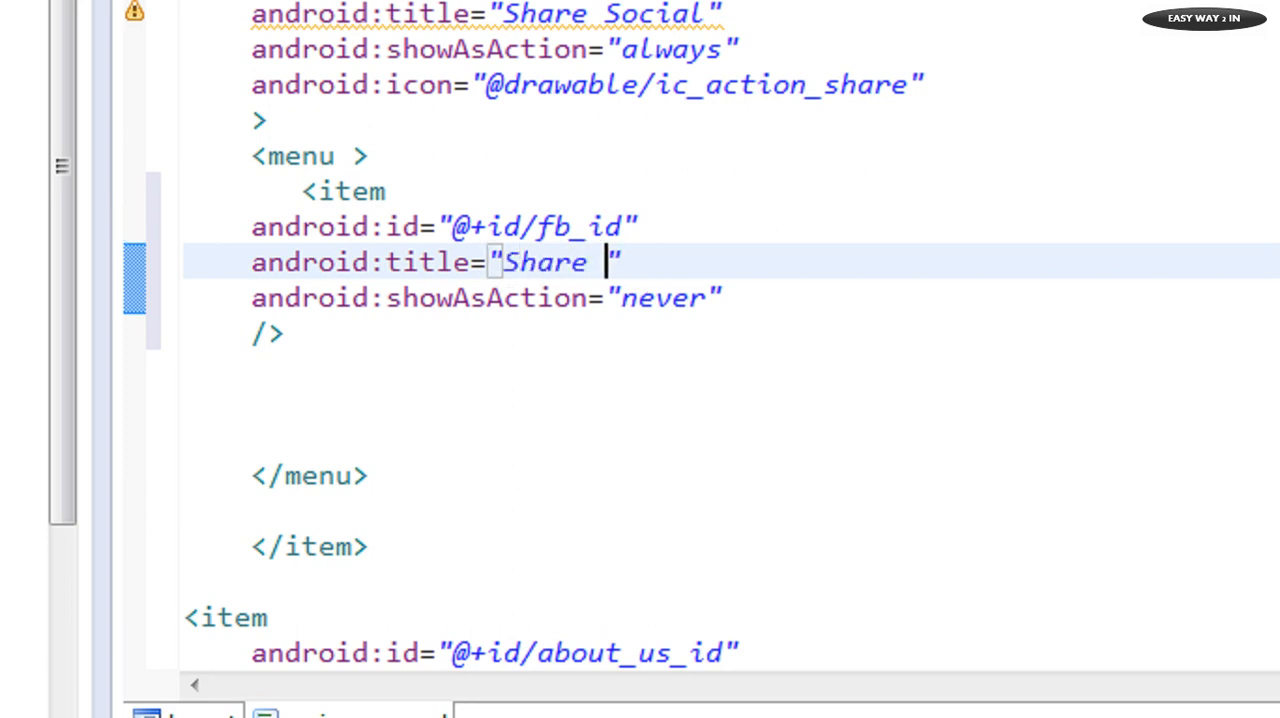
text(on Fb)
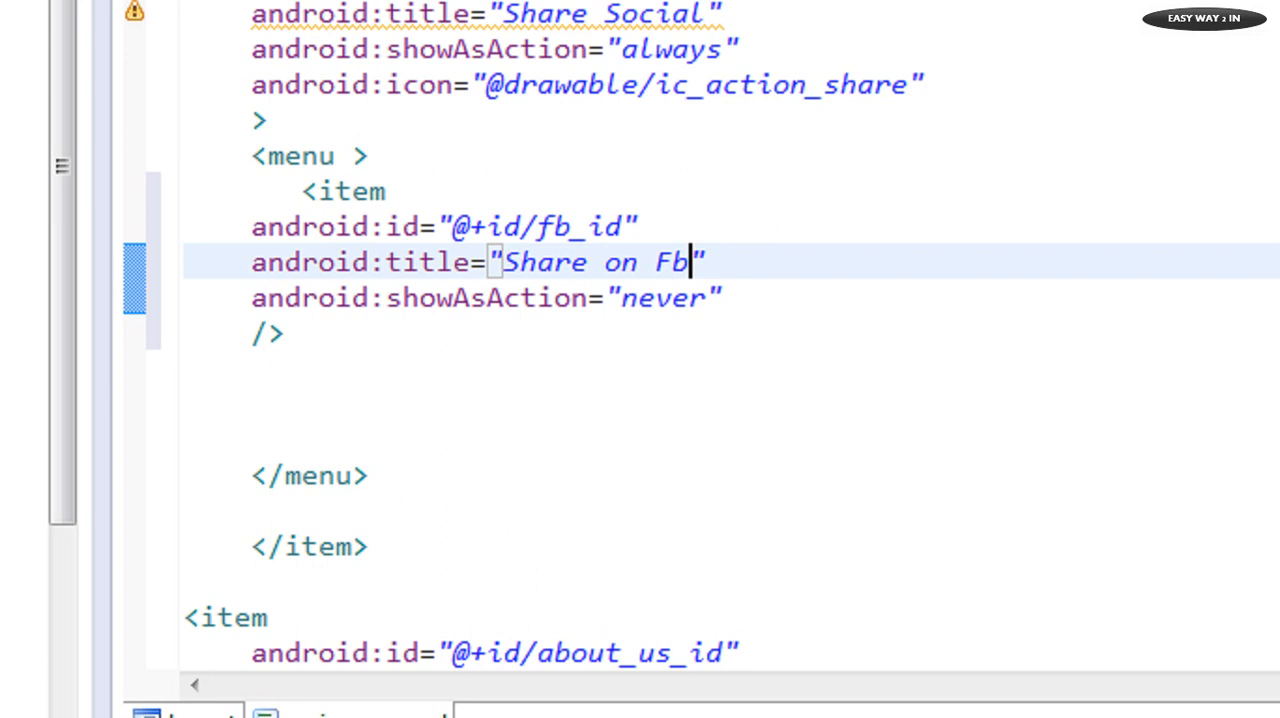
mouse_move(560, 296)
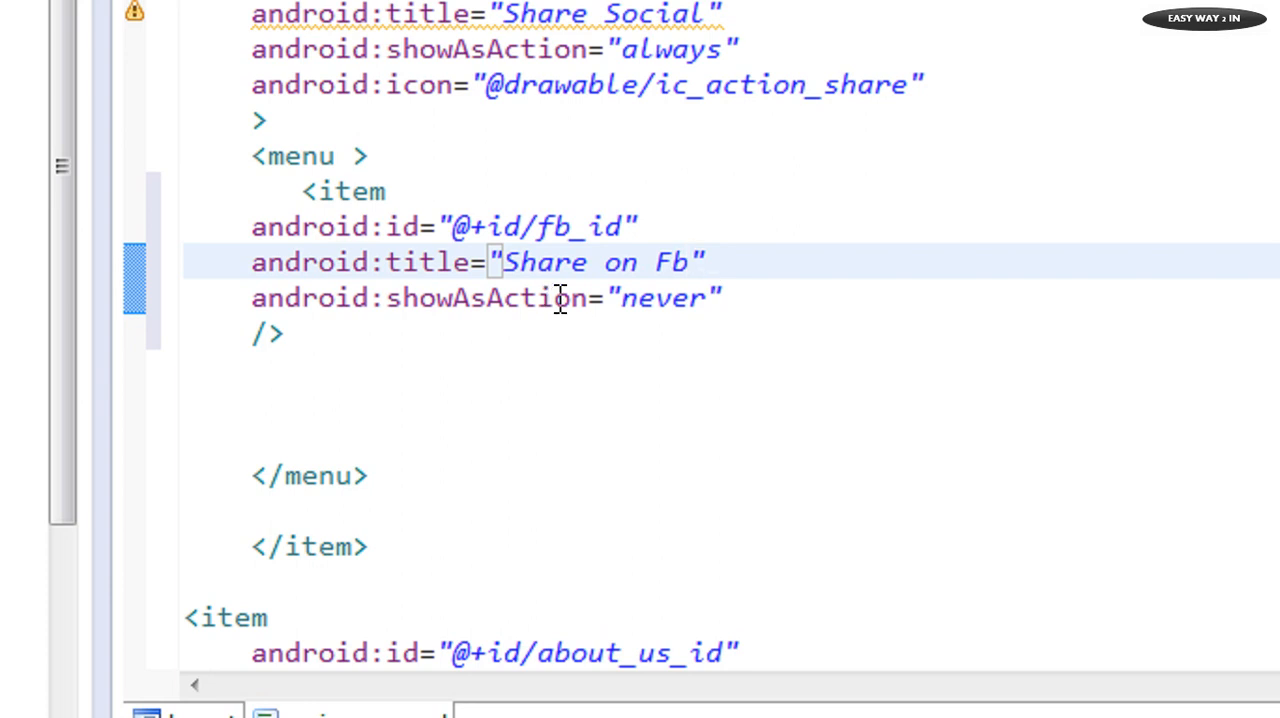
mouse_move(244, 296)
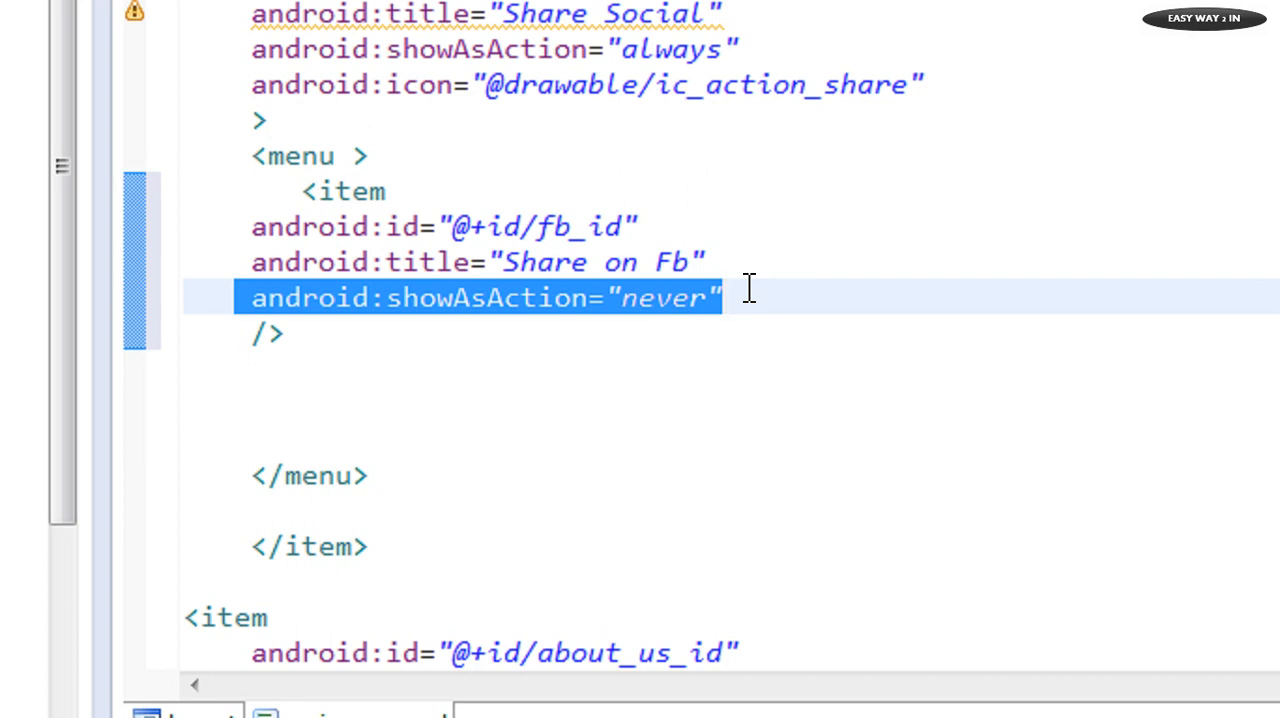
key(Delete)
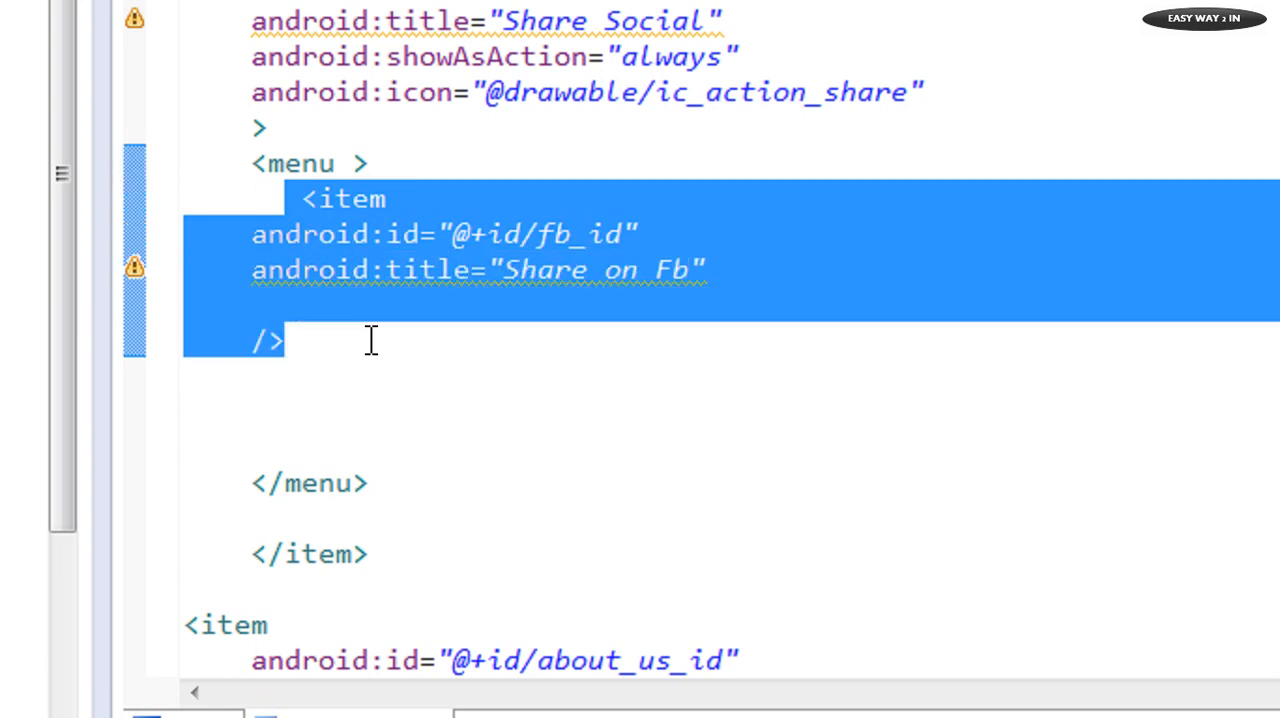
Step: Duplicate the fb item below it as google_id titled 'Share on Google'
click(310, 376)
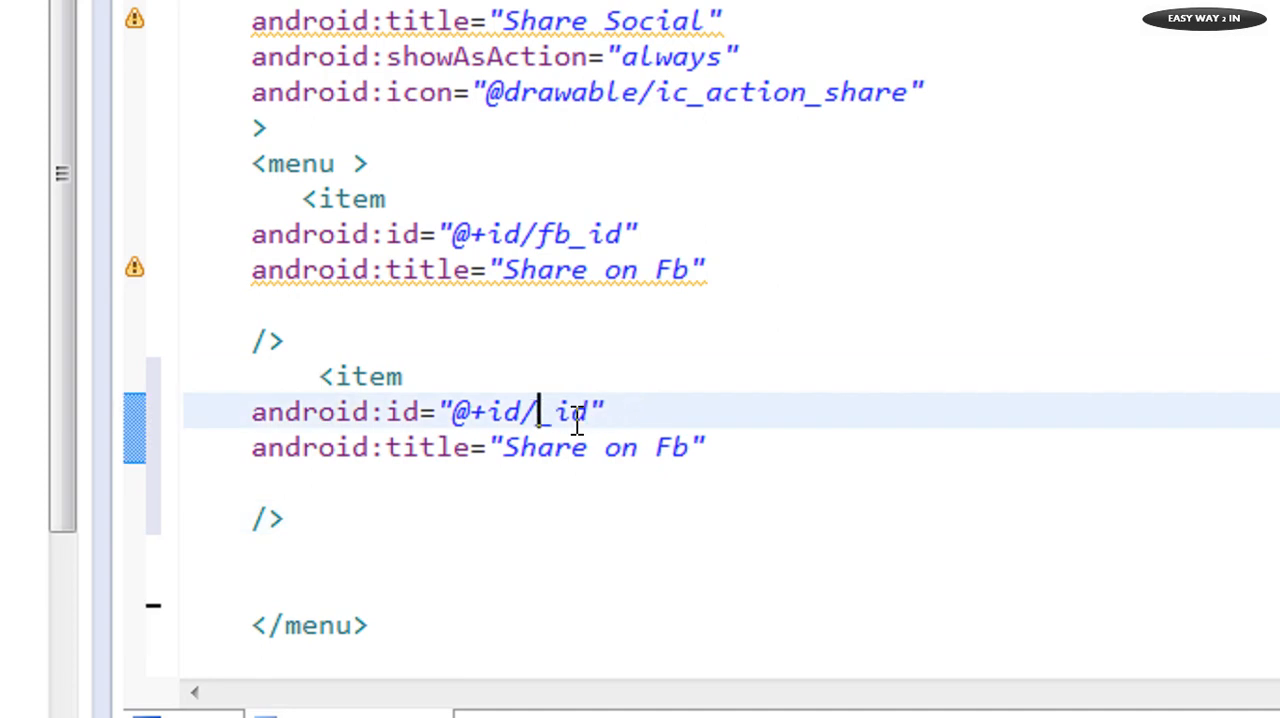
text(google)
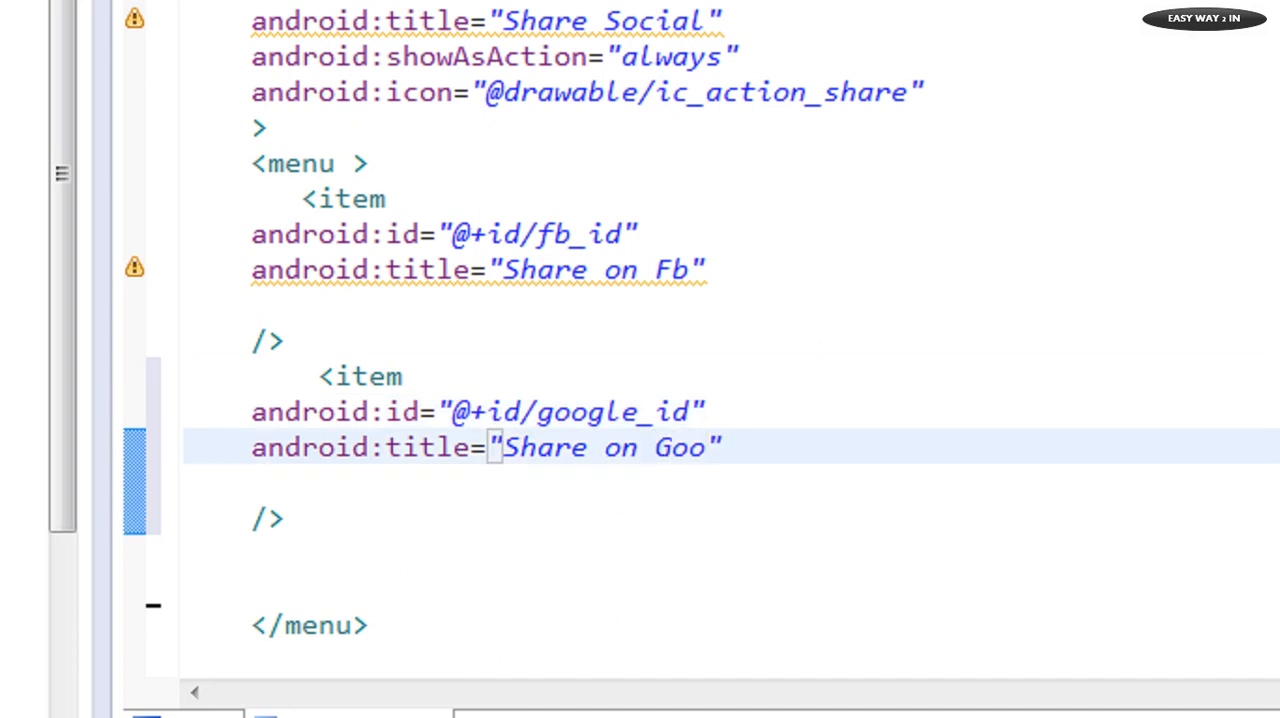
text(gle)
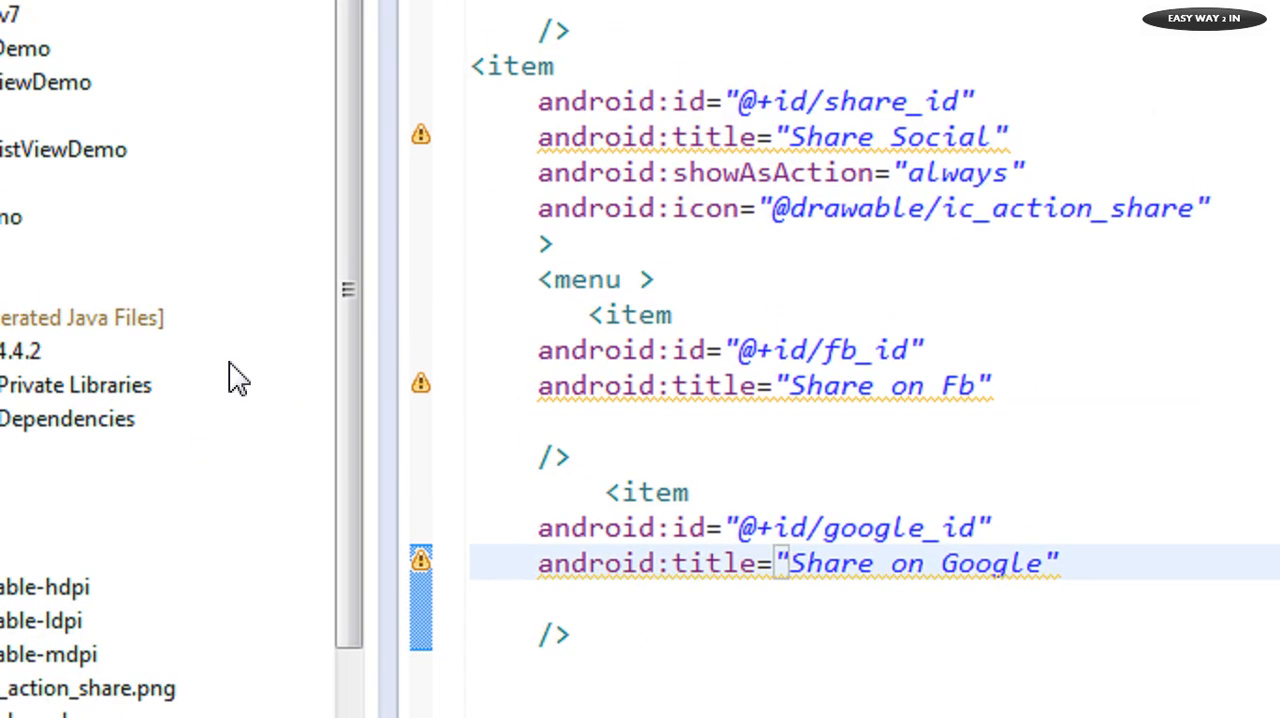
Step: Run the MenuDemo project as an Android Application from Package Explorer
right_click(70, 250)
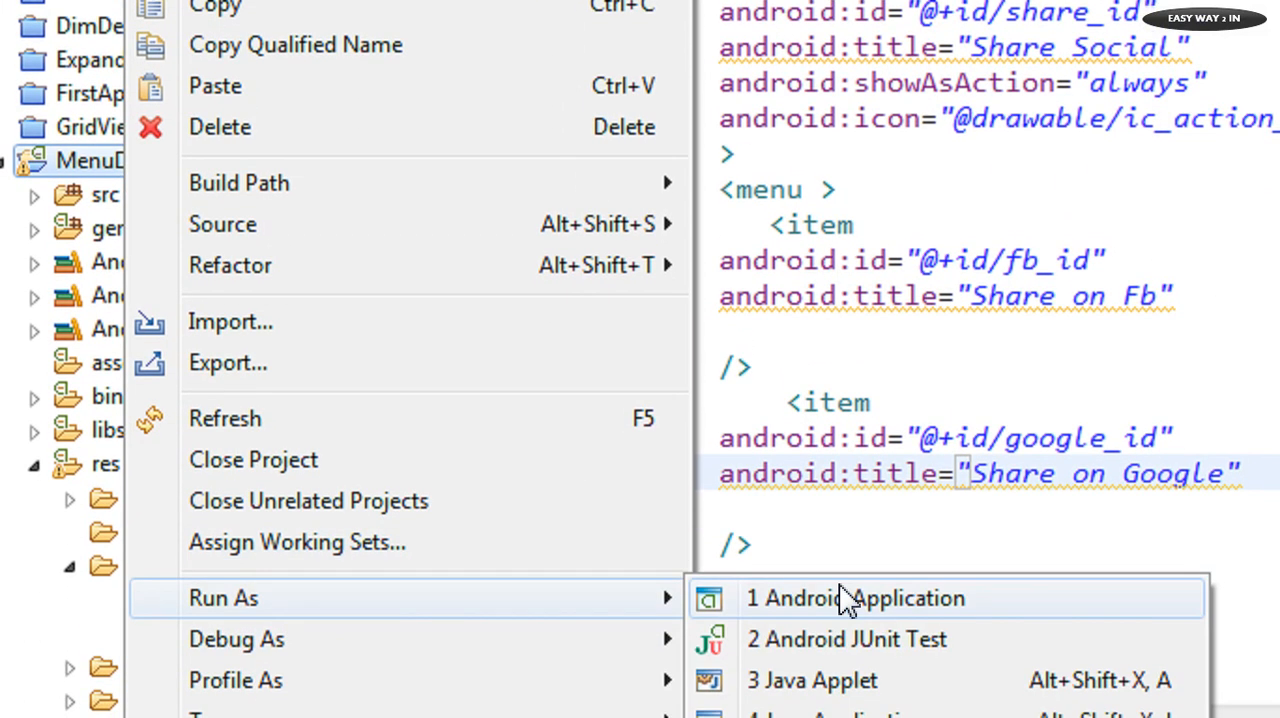
click(854, 598)
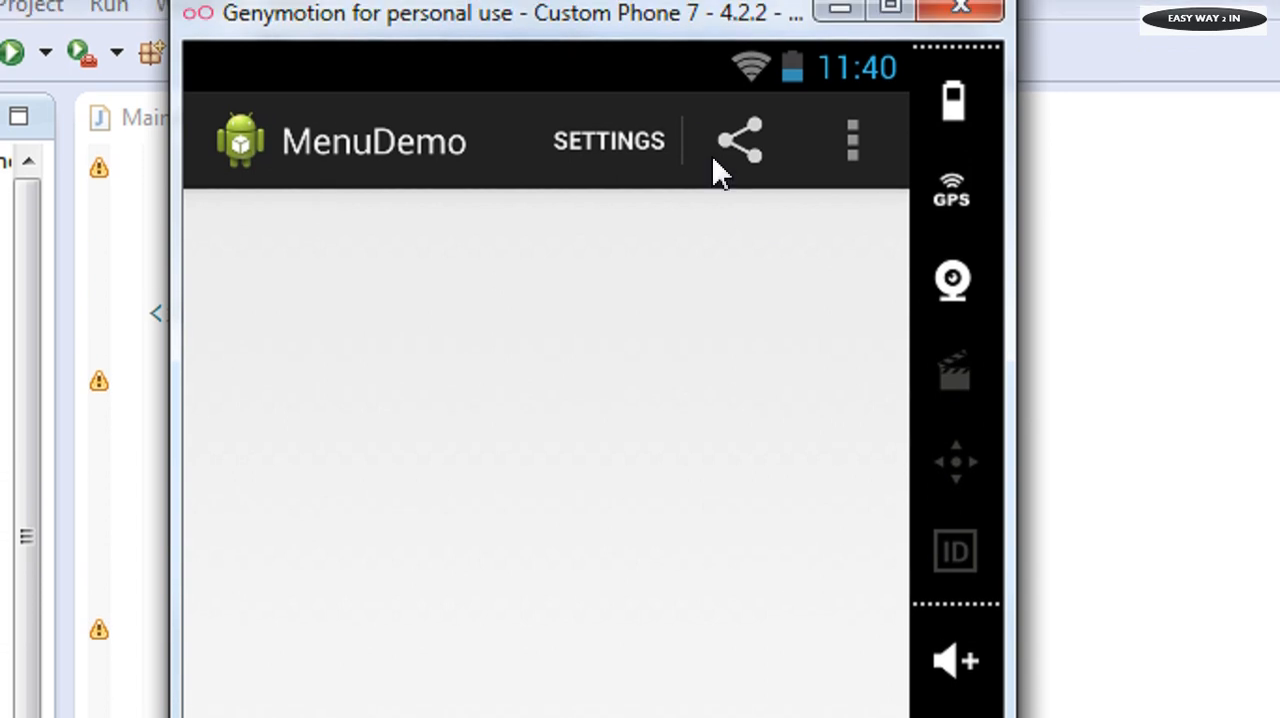
Step: Tap the action-bar share icon to reveal Share on Fb and Share on Google
click(740, 140)
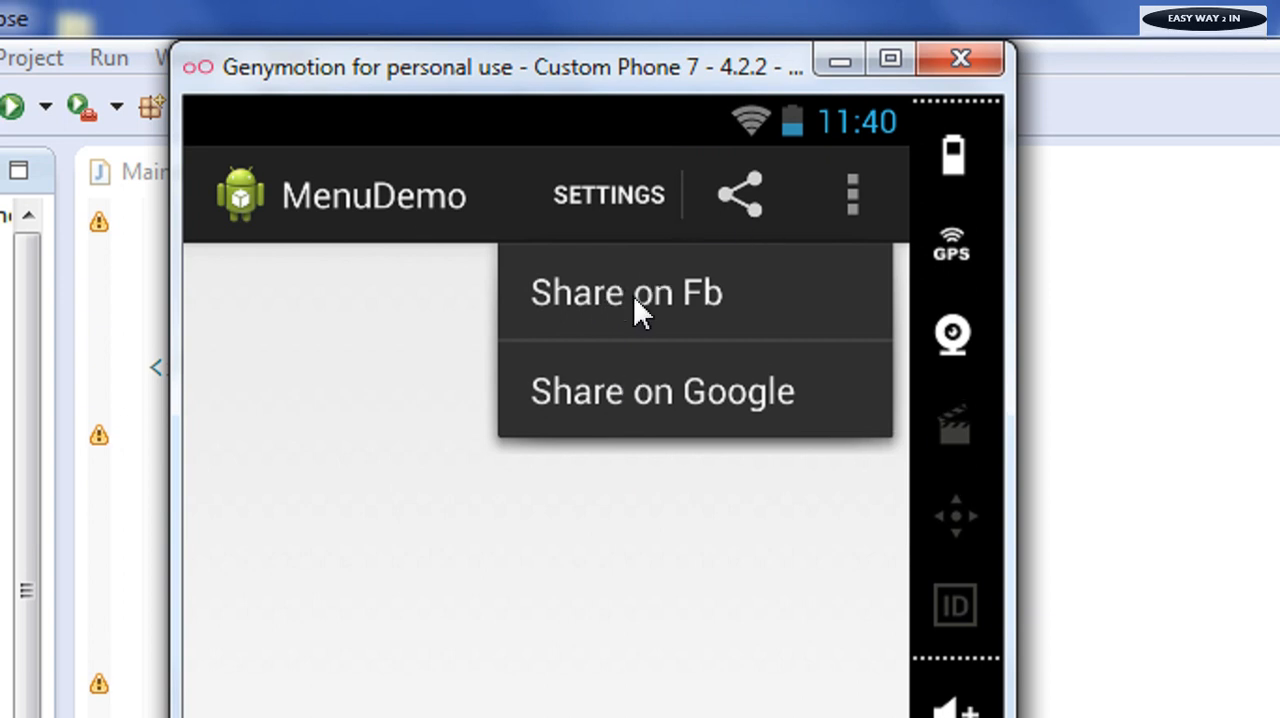
mouse_move(770, 416)
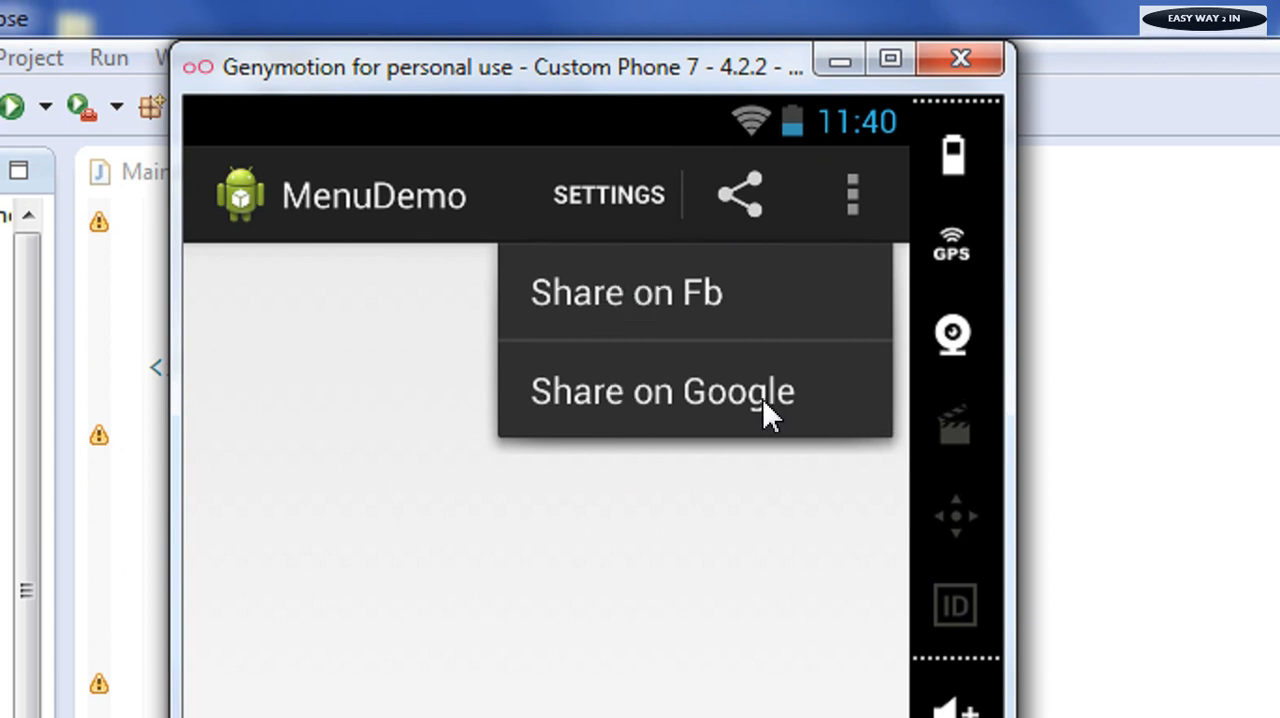
mouse_move(822, 348)
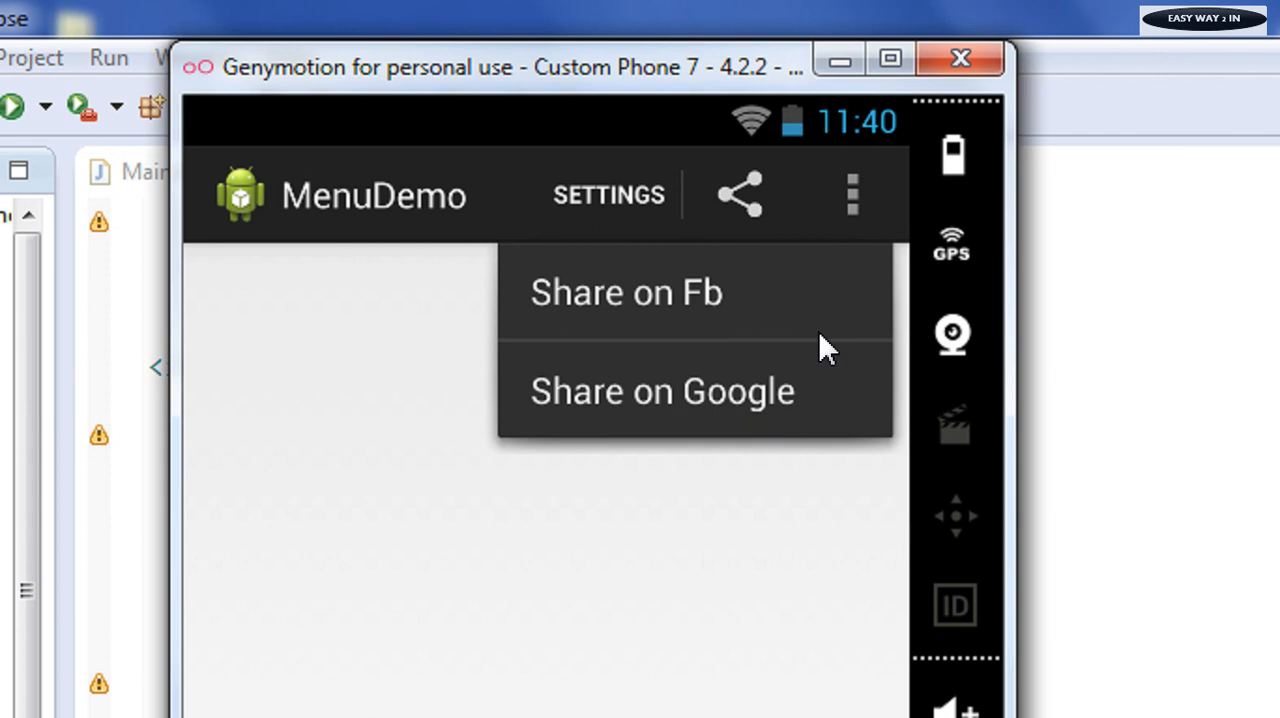
mouse_move(864, 190)
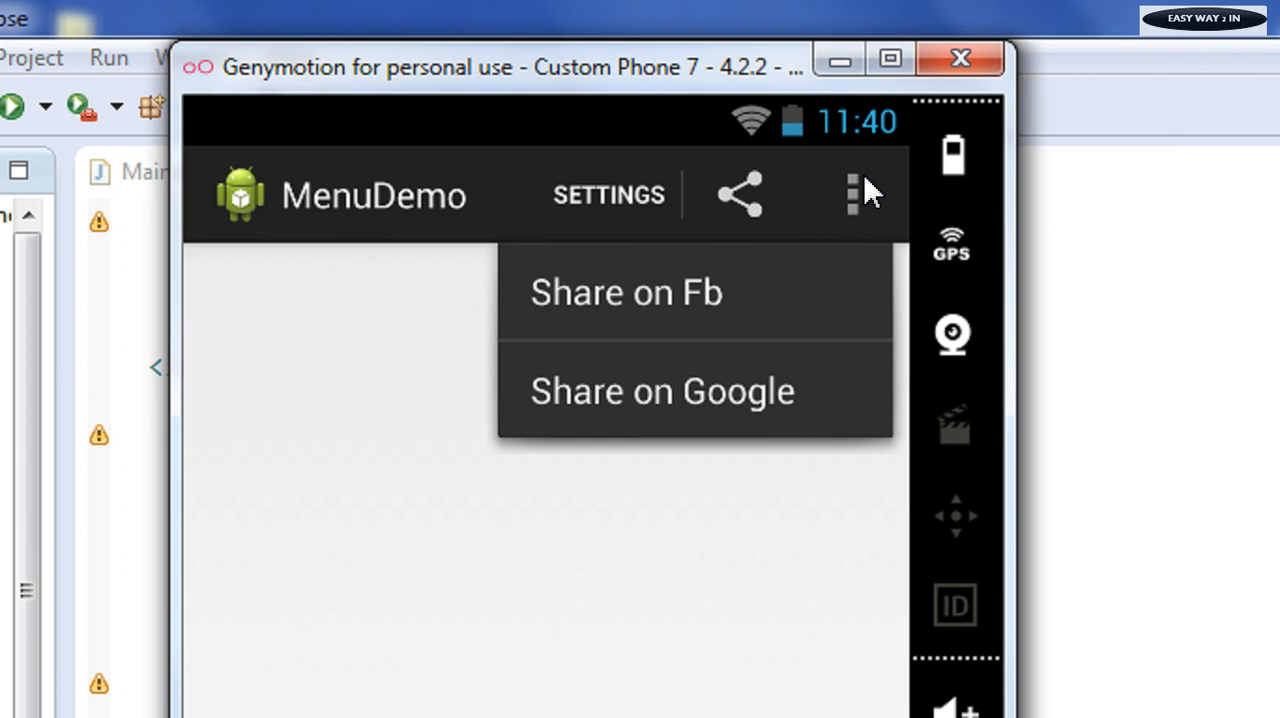